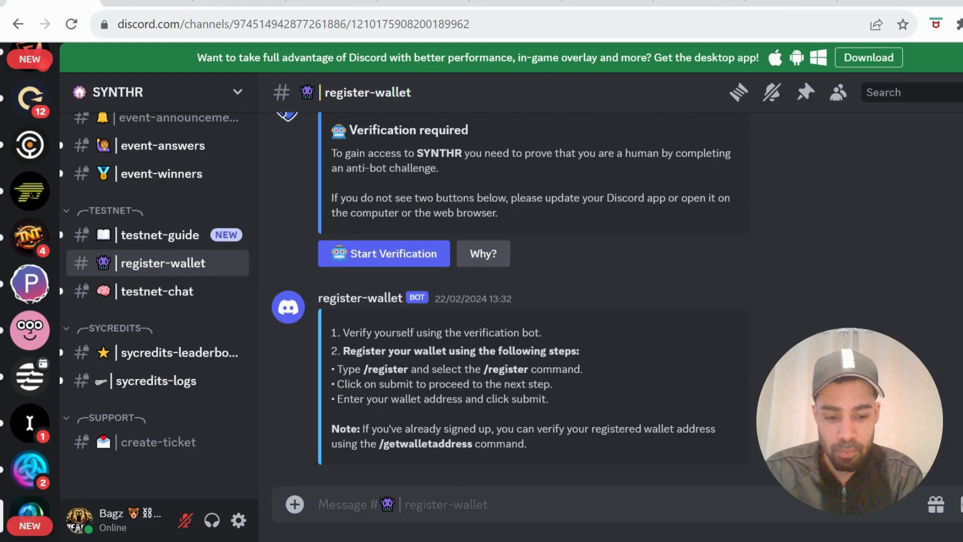
# Step: In #register-wallet, type /re and pick the /register command from the suggestions
pyautogui.write('/reg')
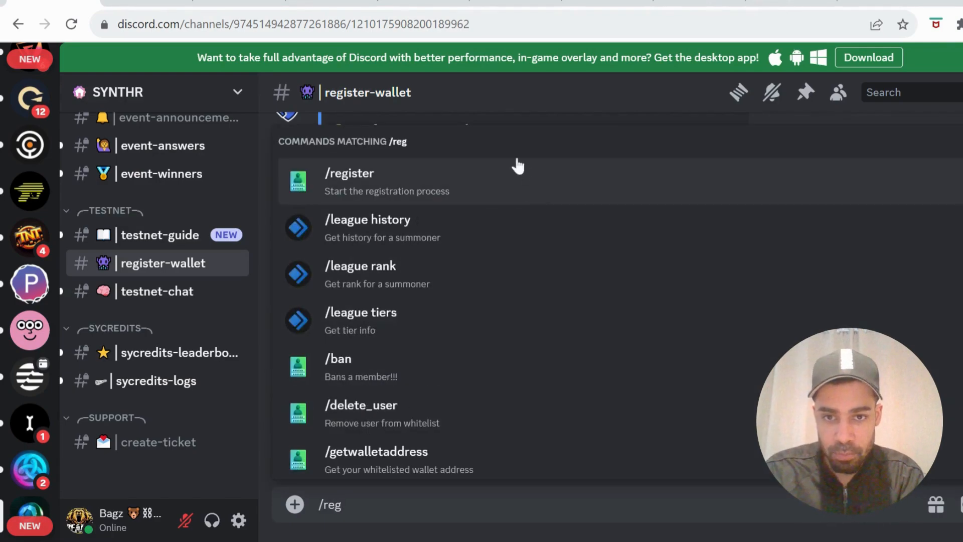
pyautogui.click(348, 173)
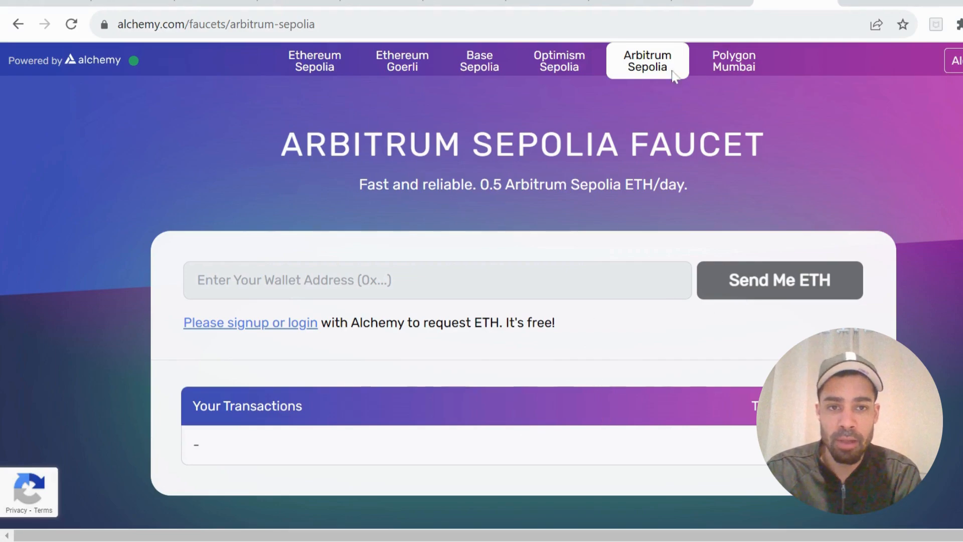
pyautogui.moveTo(699, 339)
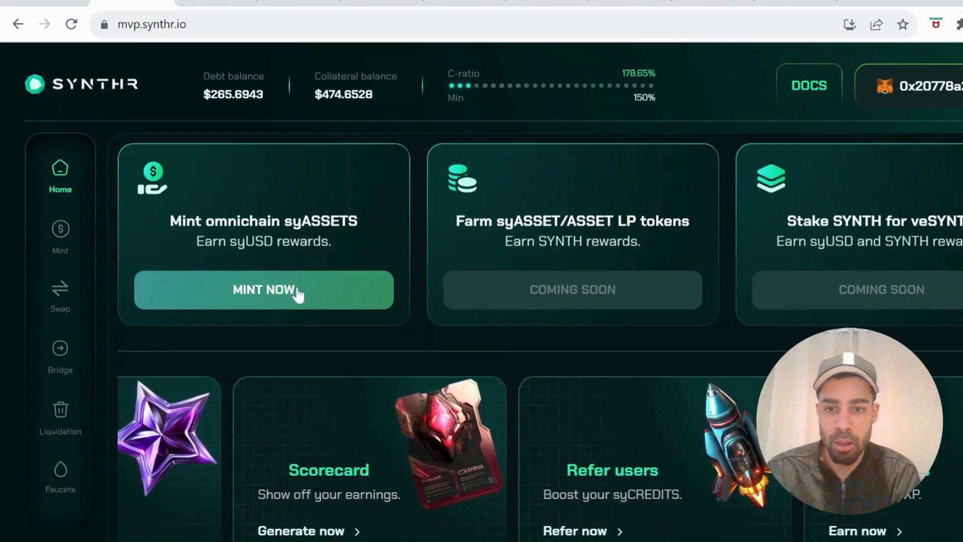
# Step: Open the Arbitrum Sepolia faucet and list its tokens: ETH, USDT, USDC and WETH
pyautogui.click(61, 473)
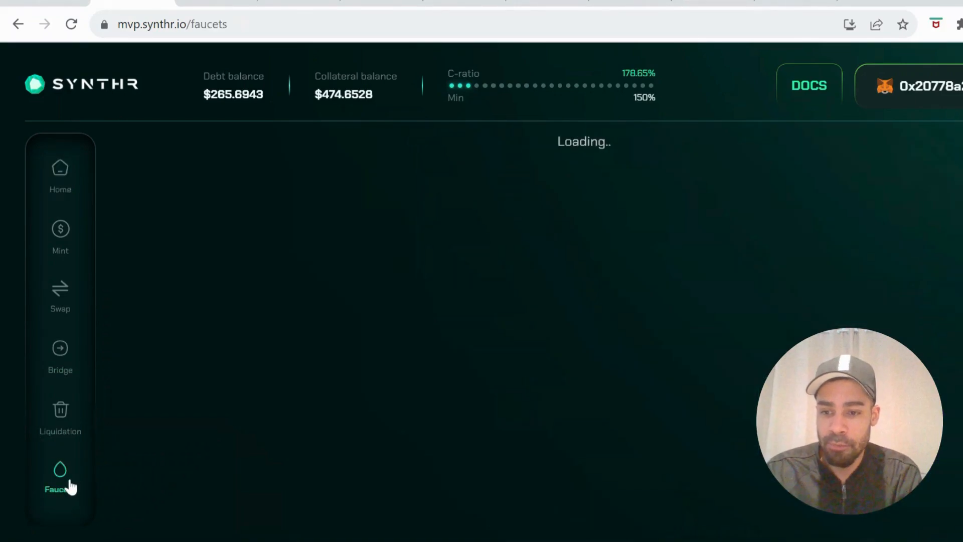
pyautogui.click(60, 476)
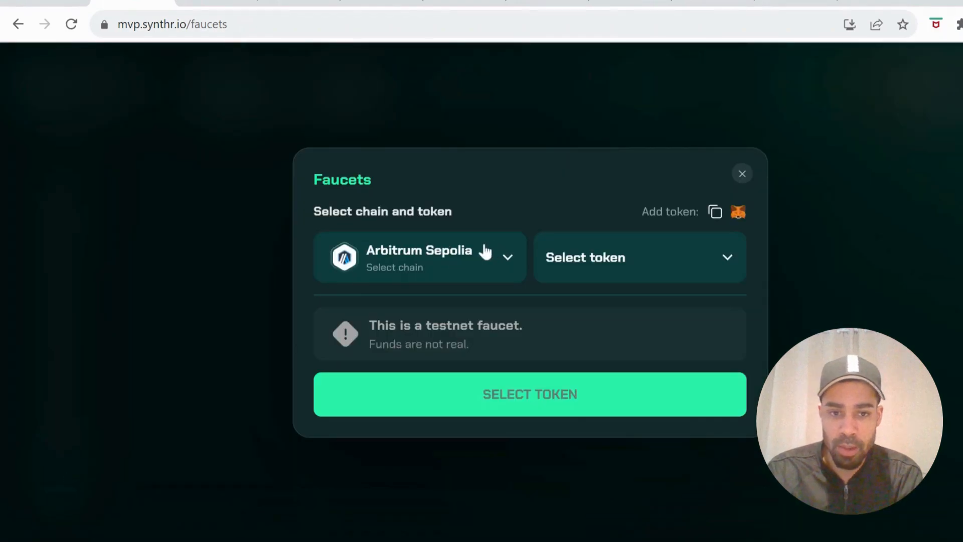
pyautogui.click(638, 257)
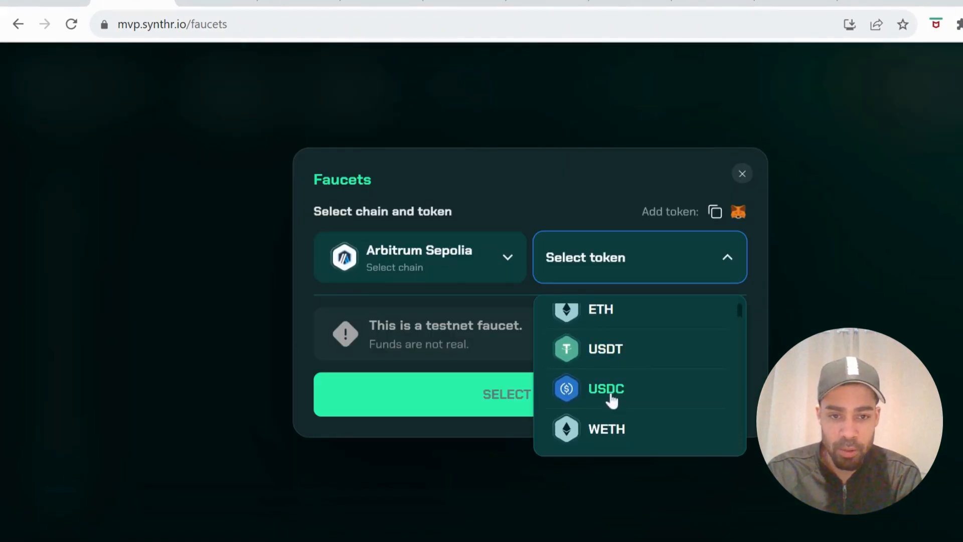
pyautogui.moveTo(616, 330)
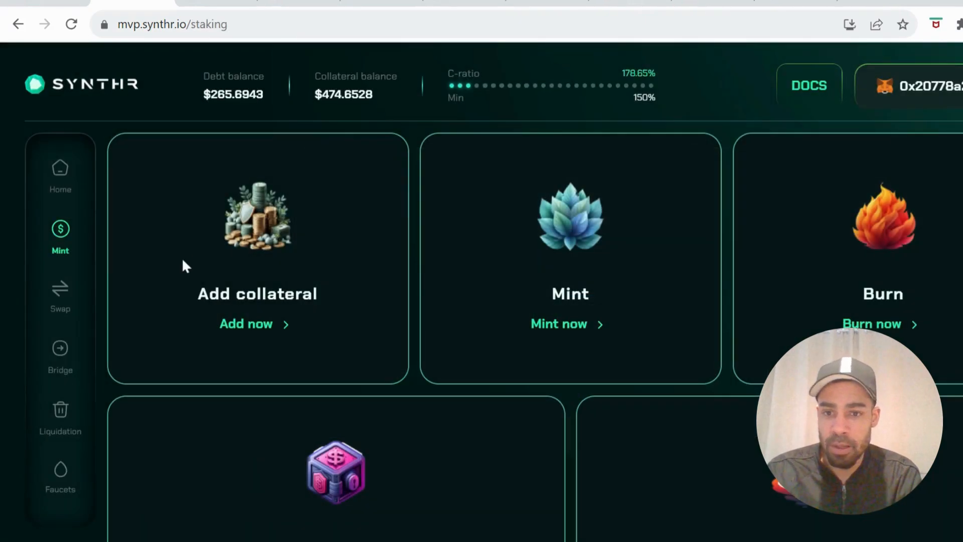
# Step: Add and approve 0.5 WETH as collateral
pyautogui.click(246, 324)
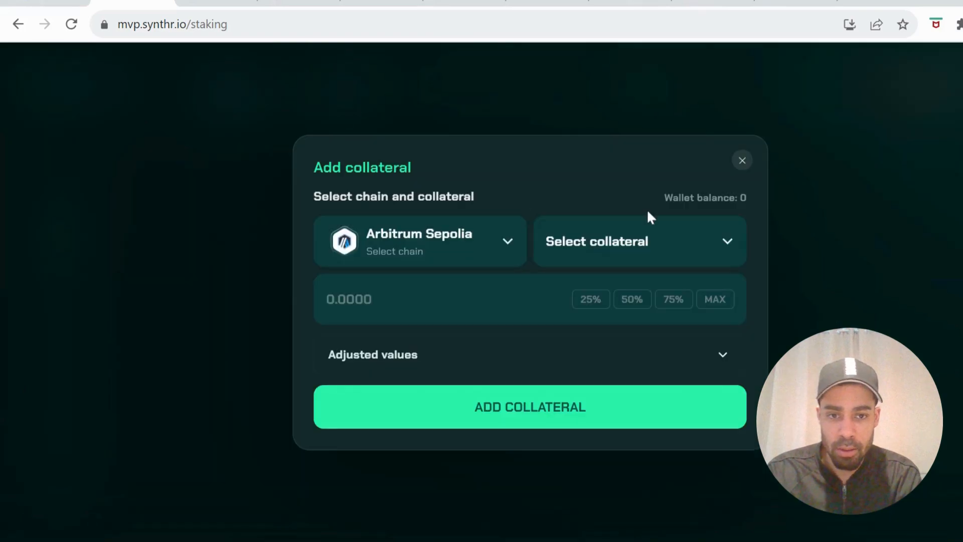
pyautogui.click(639, 241)
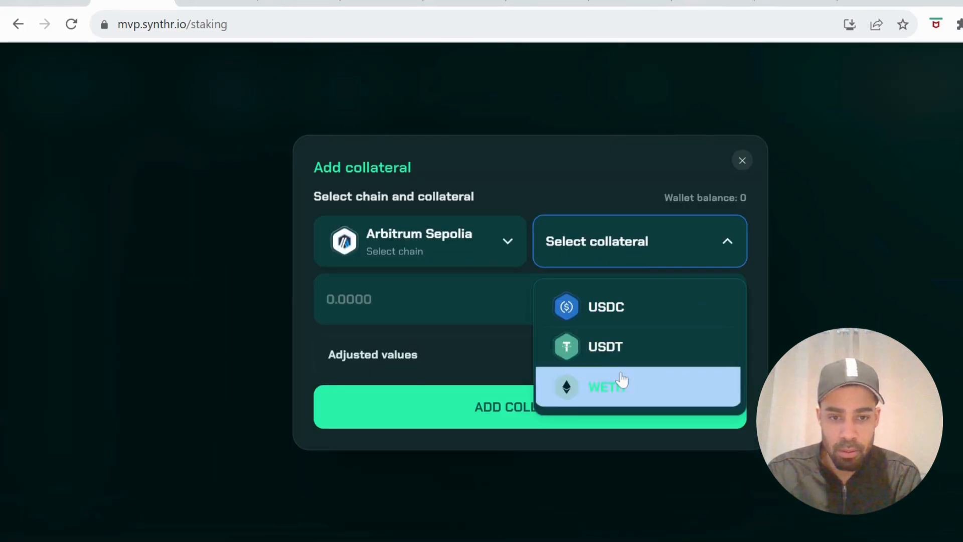
pyautogui.click(605, 386)
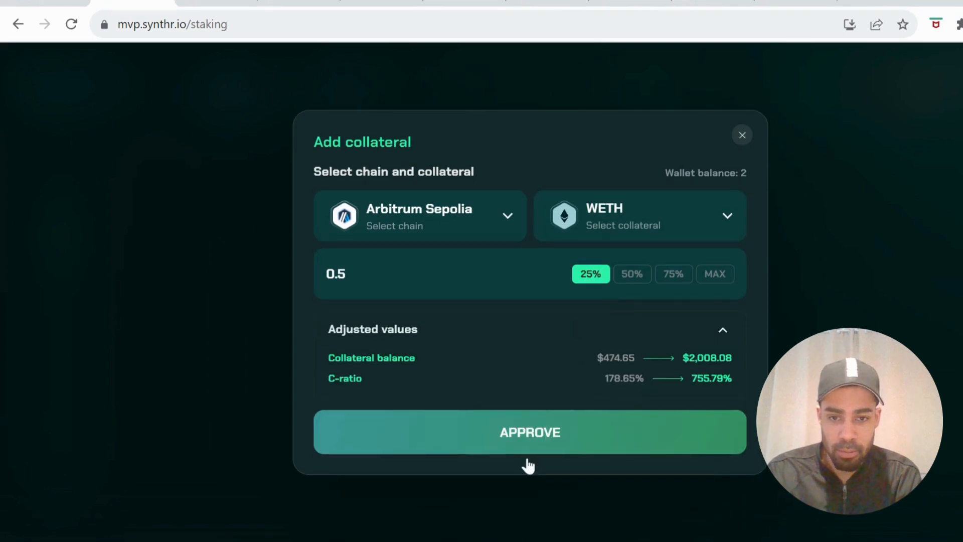
pyautogui.click(529, 432)
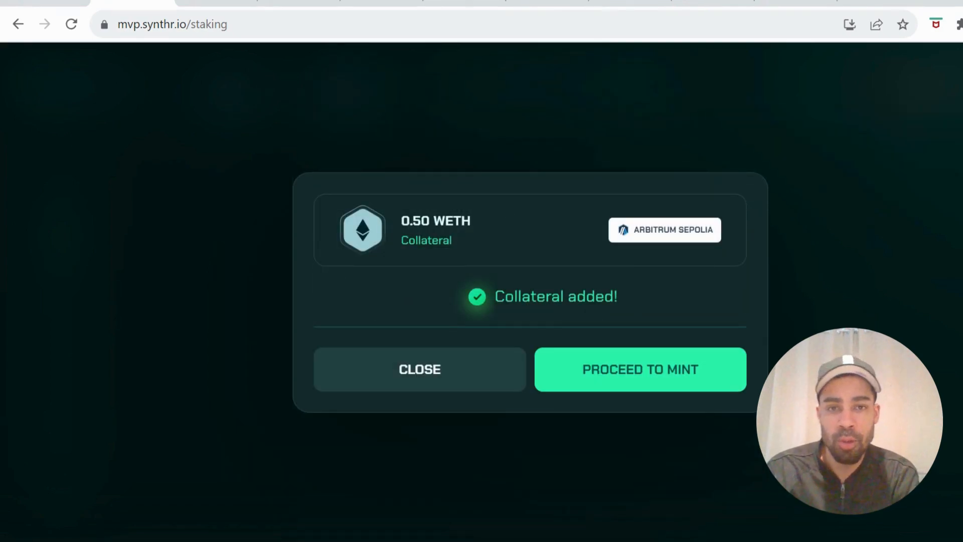
# Step: Mint 402.0443 syUSD, half the allowed amount, at a 200% collateralization ratio
pyautogui.click(640, 369)
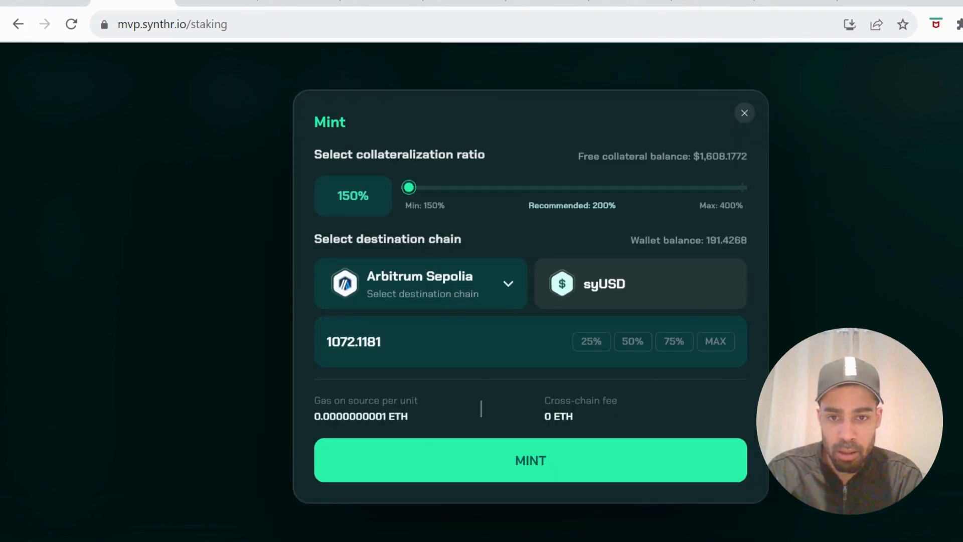
pyautogui.moveTo(485, 201)
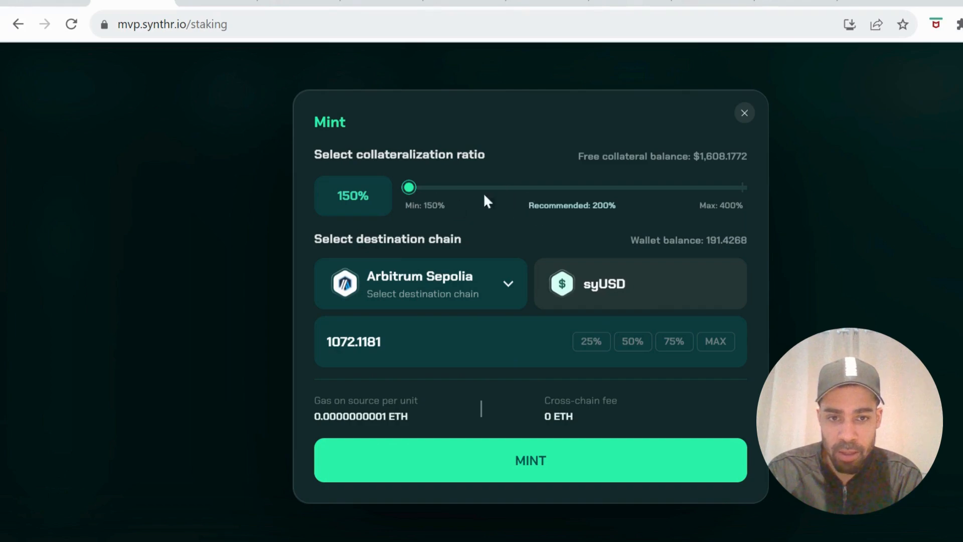
pyautogui.moveTo(409, 187); pyautogui.dragTo(474, 186)
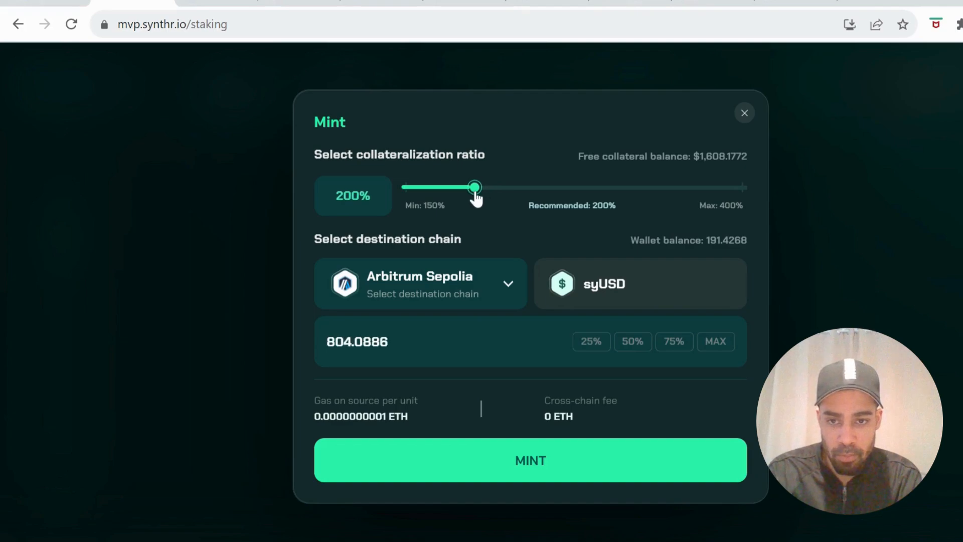
pyautogui.click(632, 342)
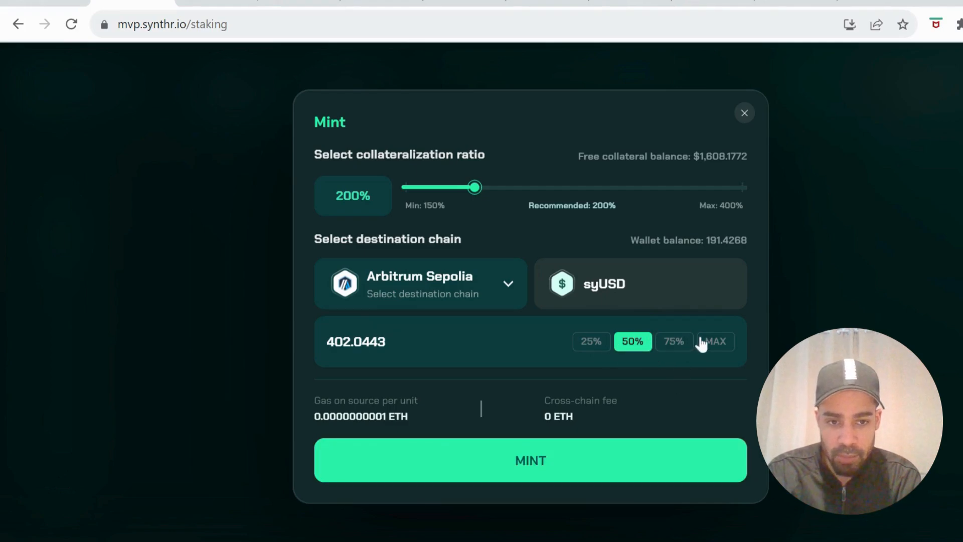
pyautogui.click(530, 460)
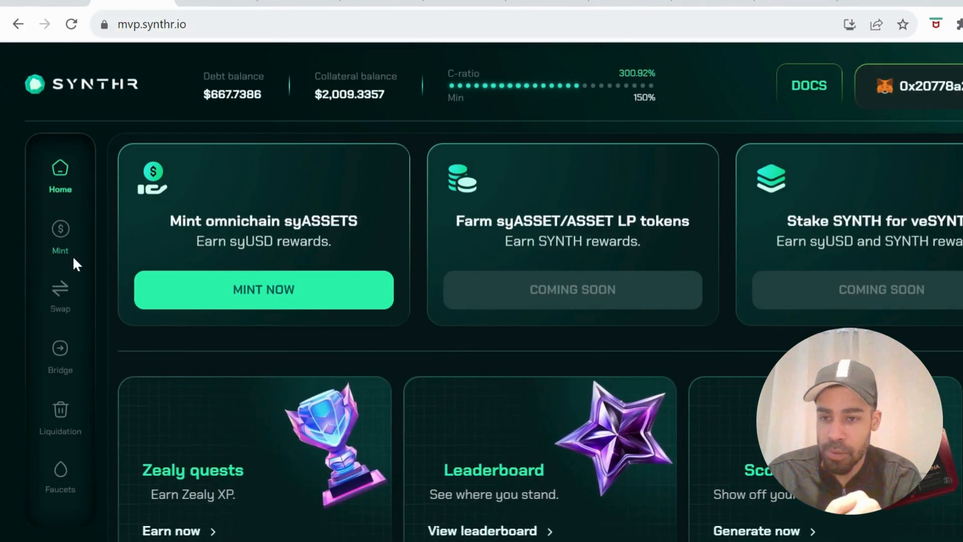
# Step: Swap 296.7355 syUSD, half the balance, into about 38.19 syDOT
pyautogui.click(60, 298)
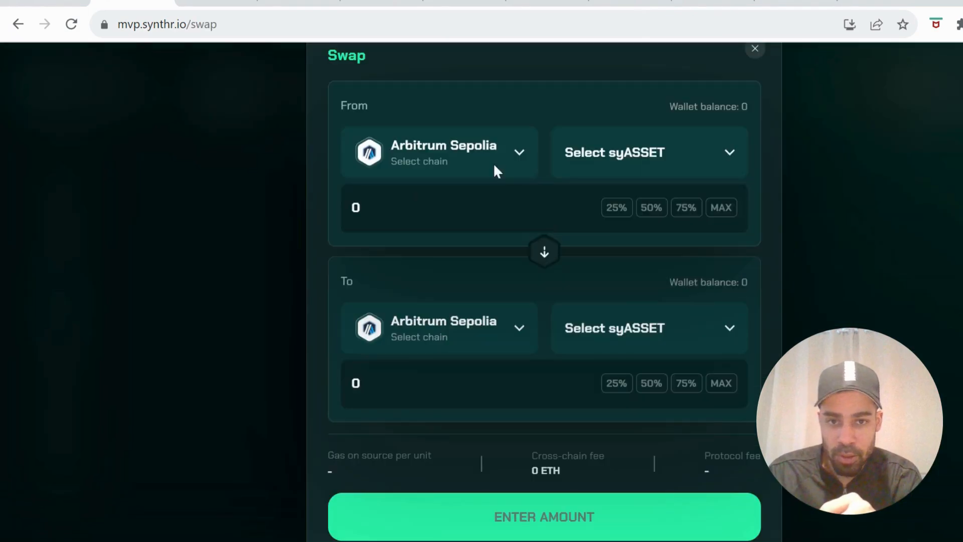
pyautogui.click(646, 152)
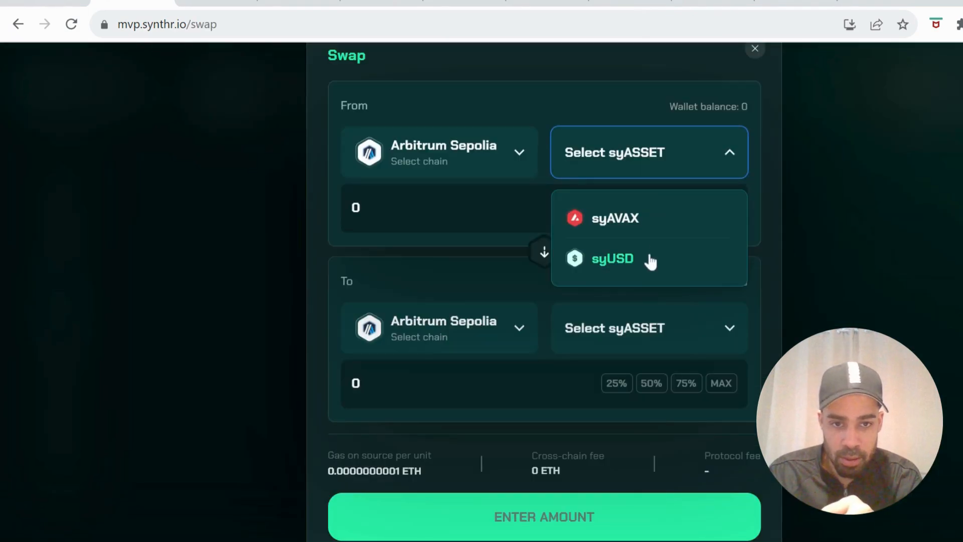
pyautogui.click(612, 259)
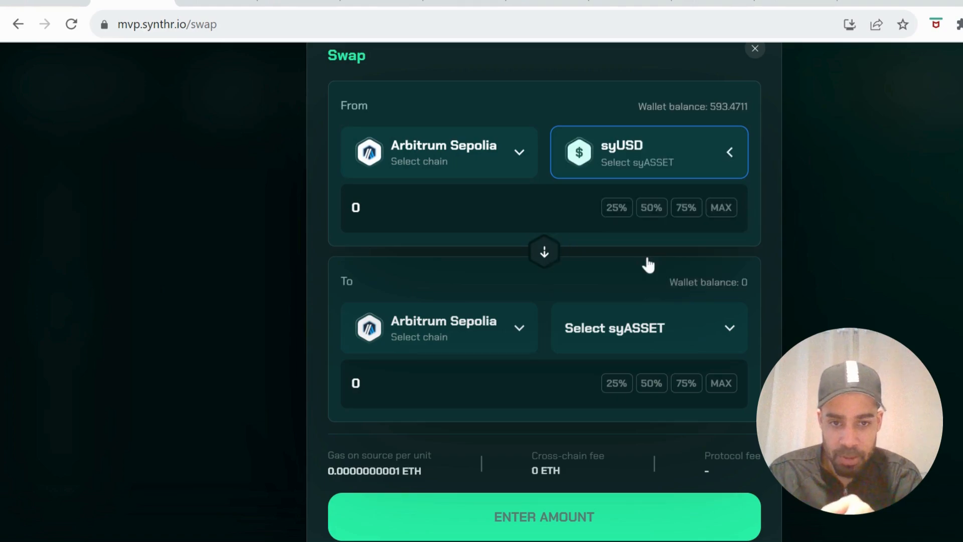
pyautogui.click(648, 327)
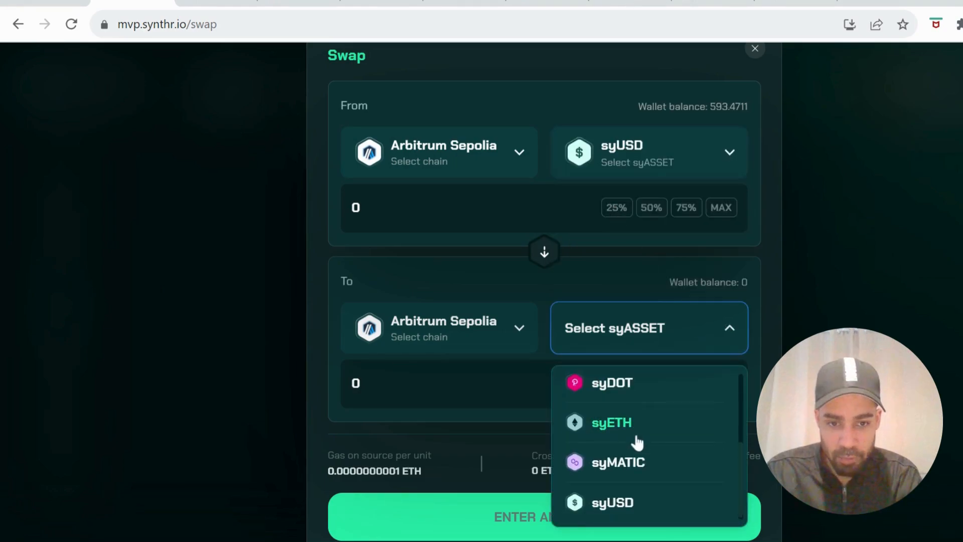
pyautogui.scroll(-3)
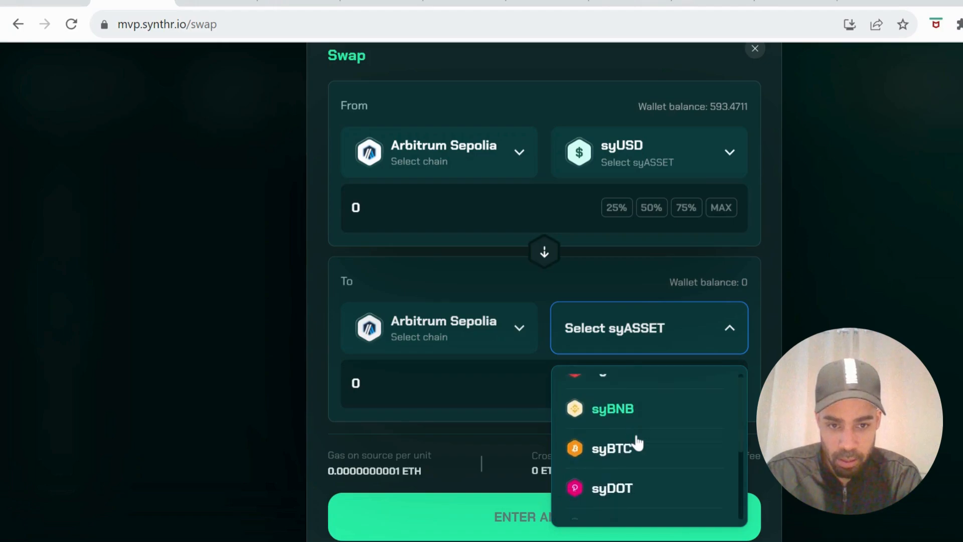
pyautogui.click(611, 488)
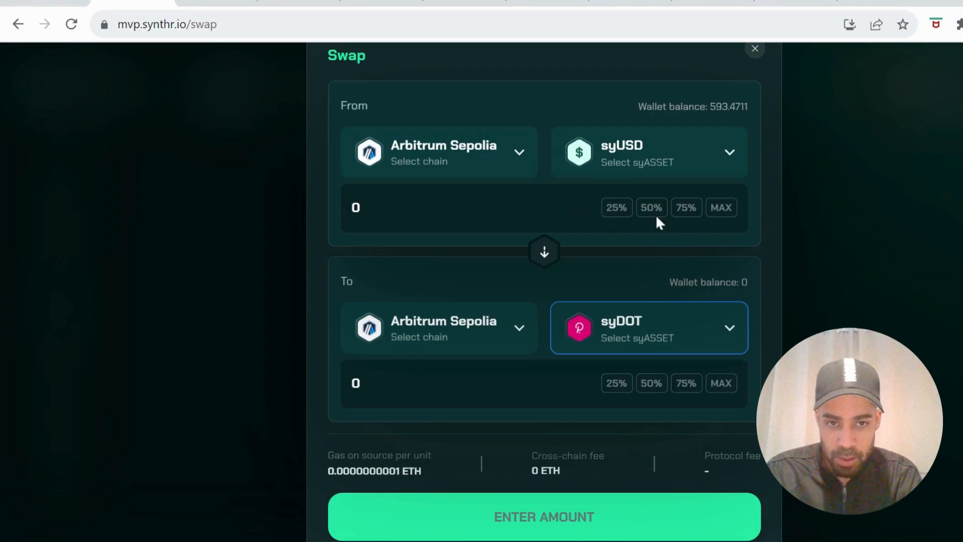
pyautogui.click(651, 207)
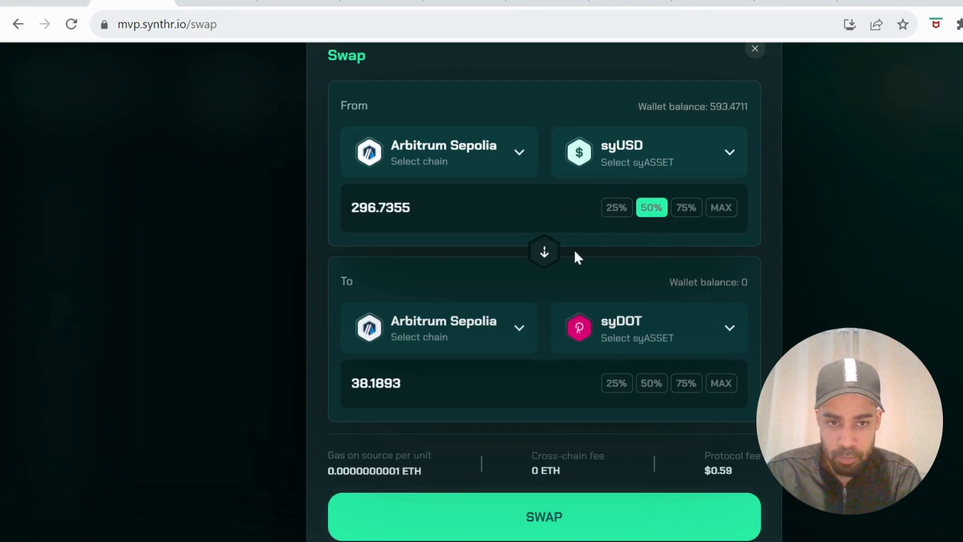
pyautogui.scroll(-3)
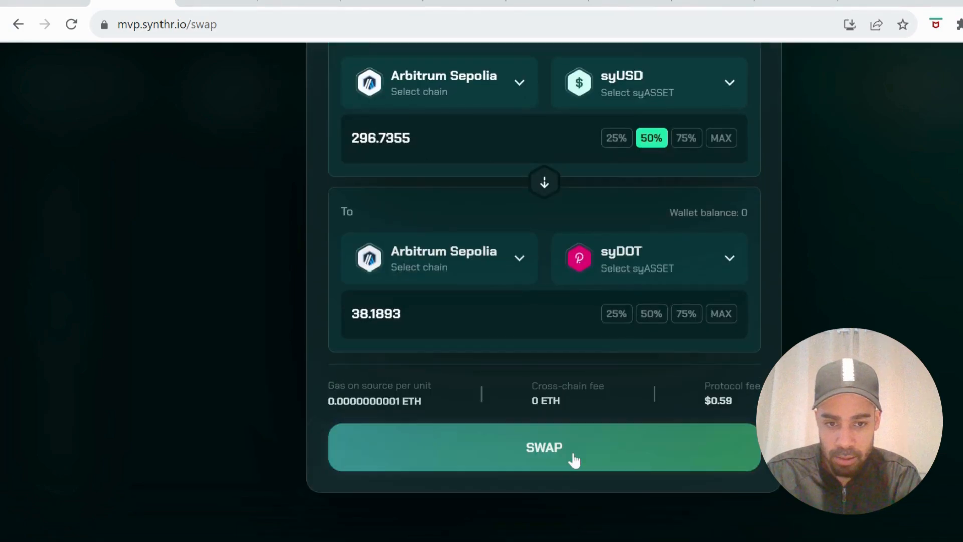
pyautogui.click(543, 446)
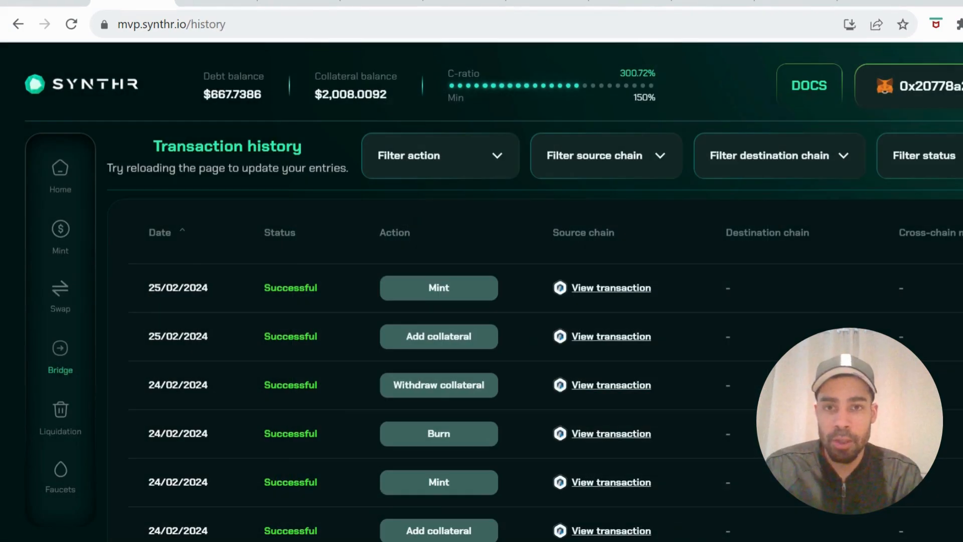
# Step: Bridge 19.0946 syDOT, half the balance, to Sepolia instead of Mumbai
pyautogui.click(60, 356)
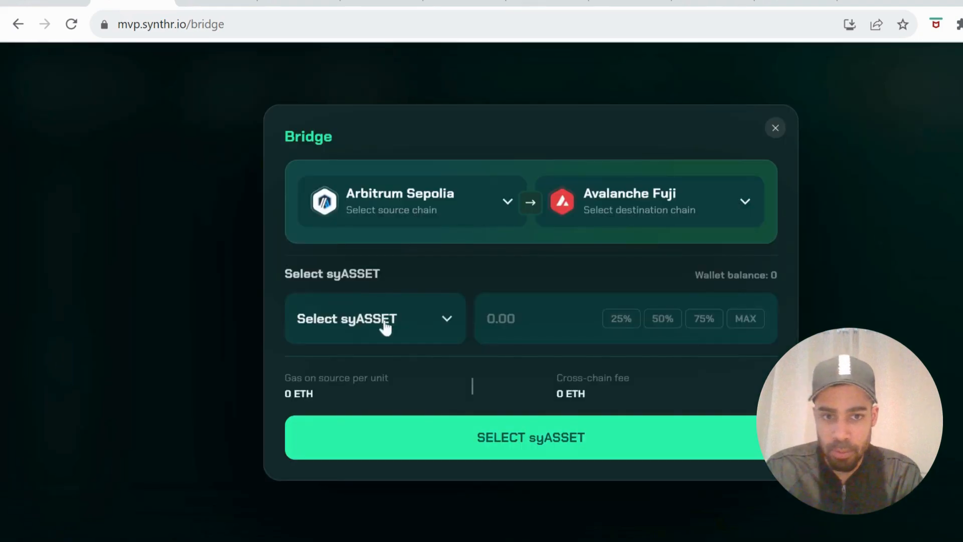
pyautogui.click(374, 318)
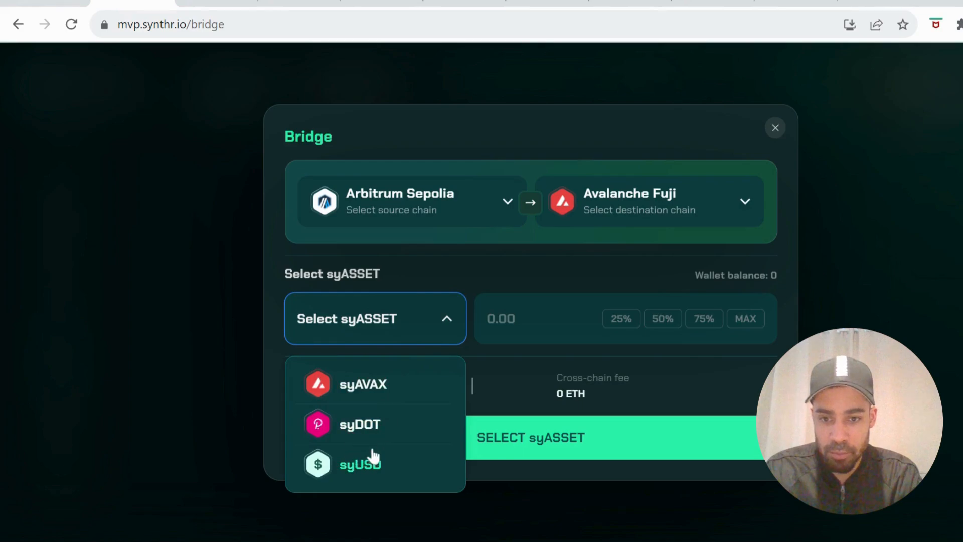
pyautogui.click(360, 424)
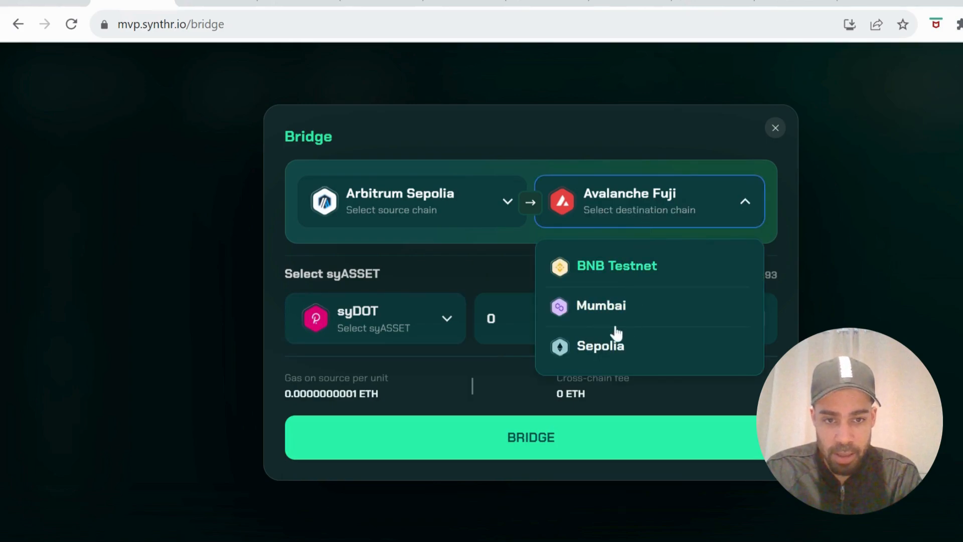
pyautogui.click(601, 306)
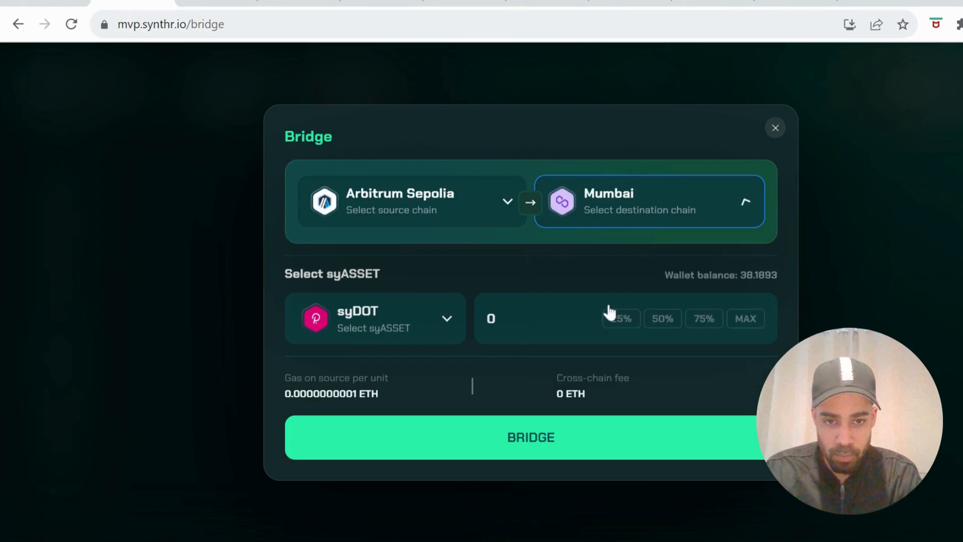
pyautogui.click(649, 200)
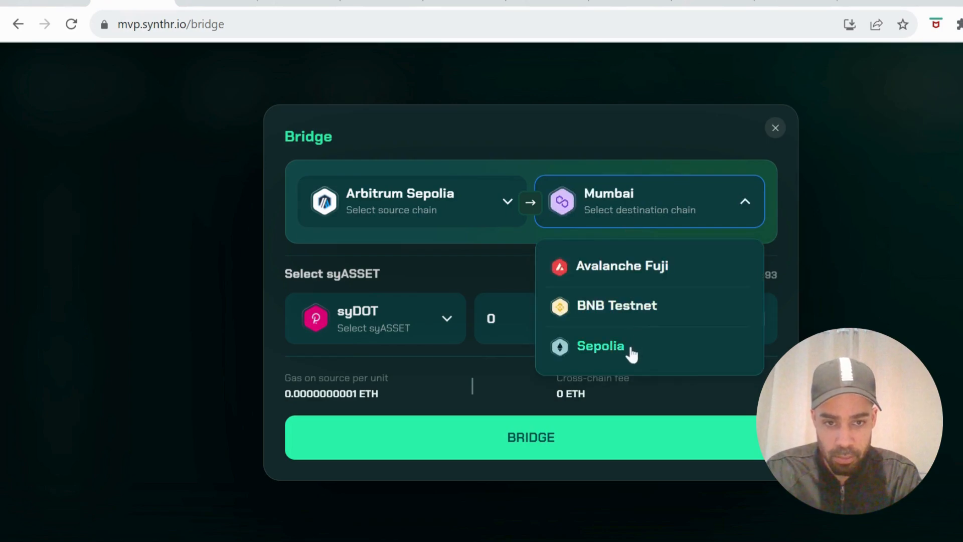
pyautogui.click(600, 346)
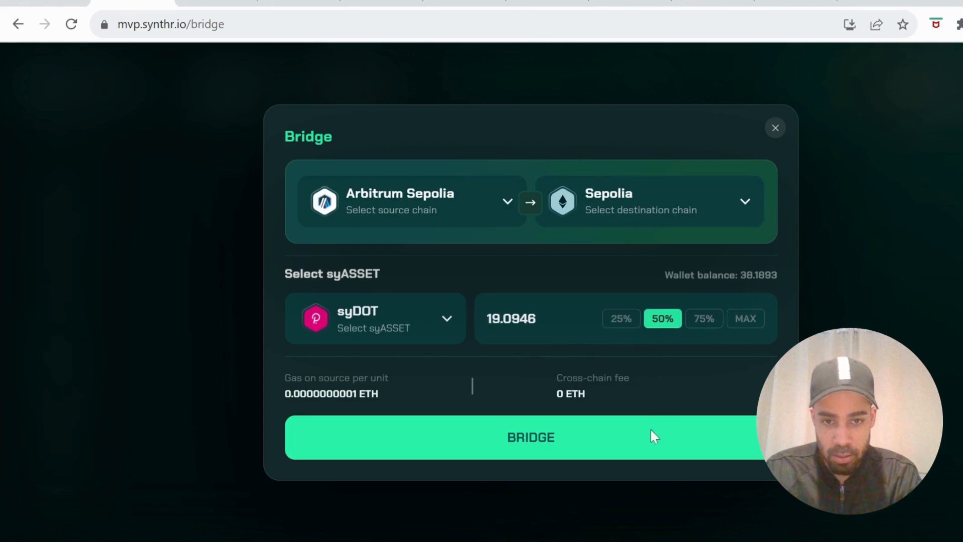
pyautogui.click(531, 437)
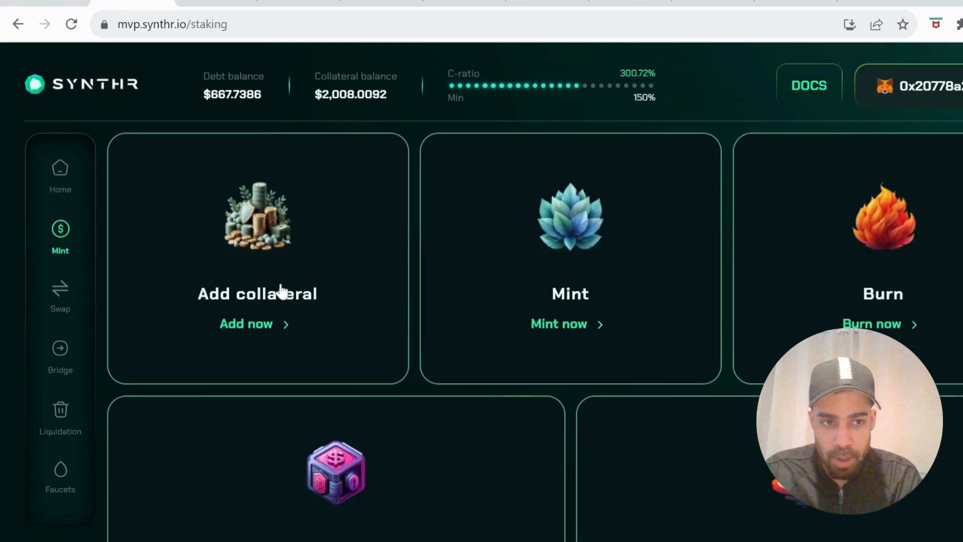
# Step: Burn 4.7736 syDOT, a quarter of the balance, projecting $630.6 debt and 318.20% C-ratio
pyautogui.scroll(-3)
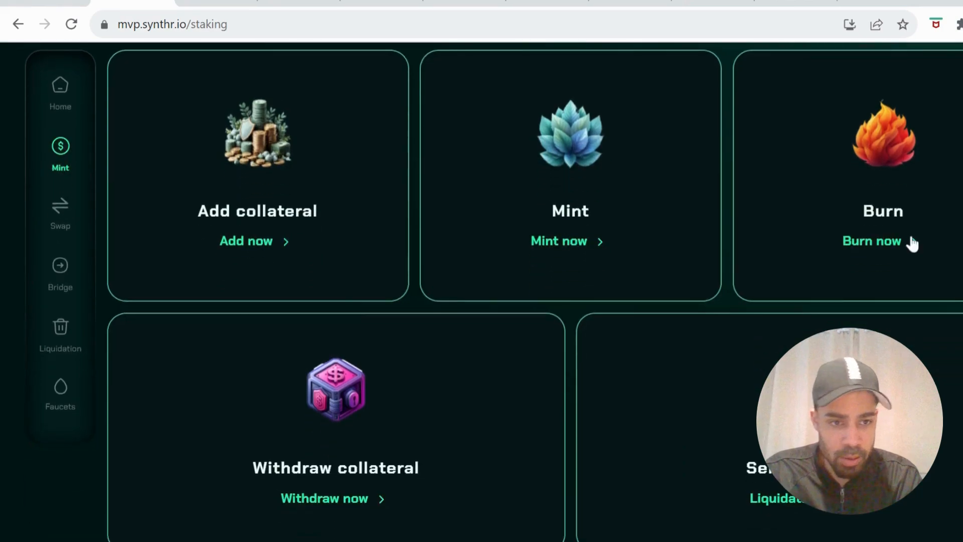
pyautogui.click(870, 240)
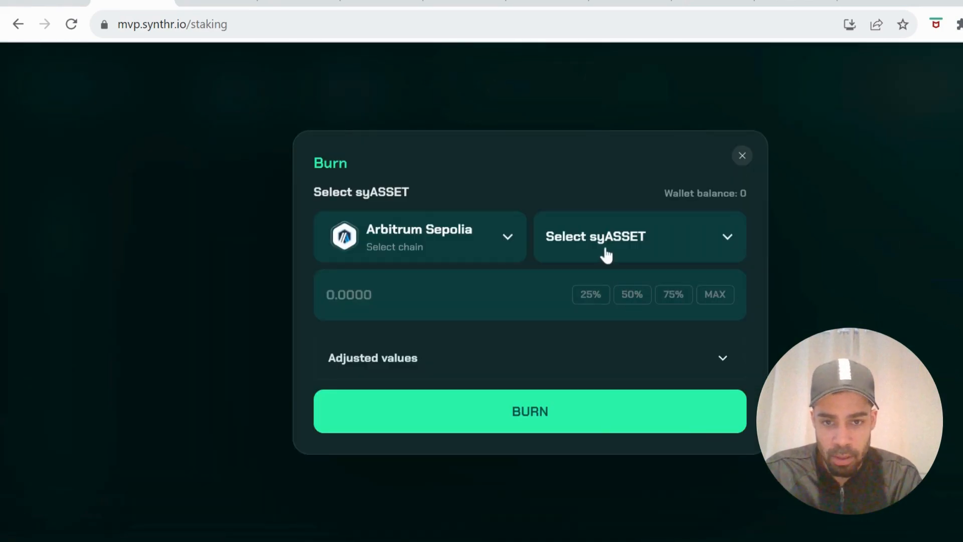
pyautogui.click(638, 236)
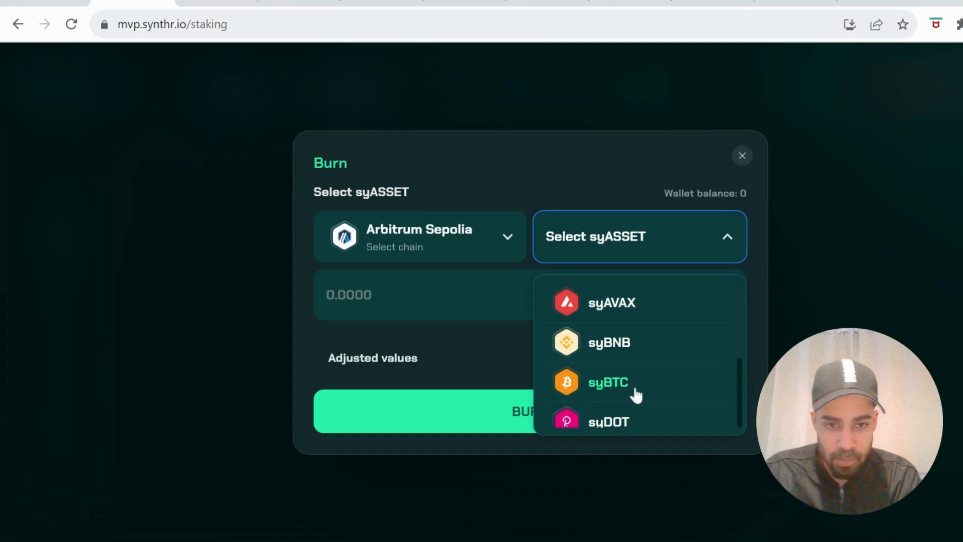
pyautogui.click(608, 421)
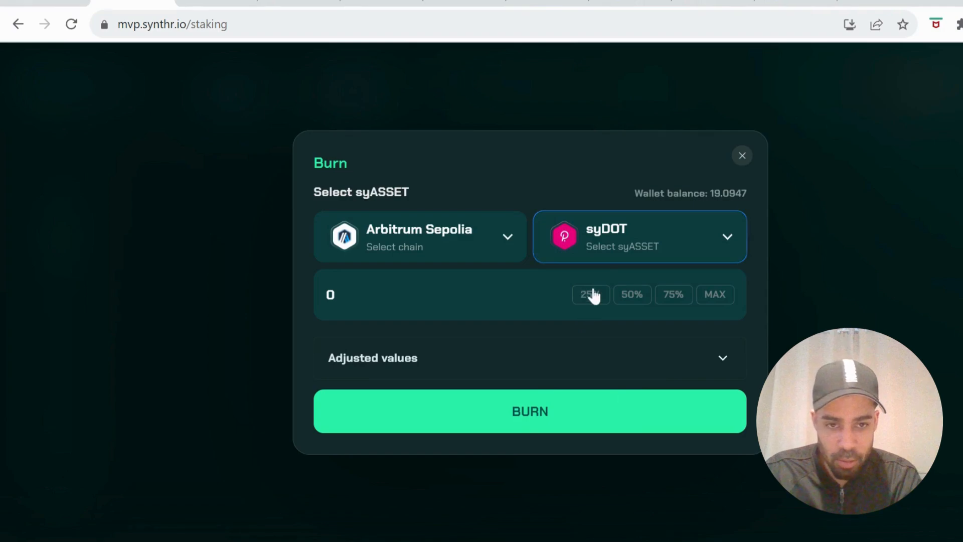
pyautogui.click(590, 294)
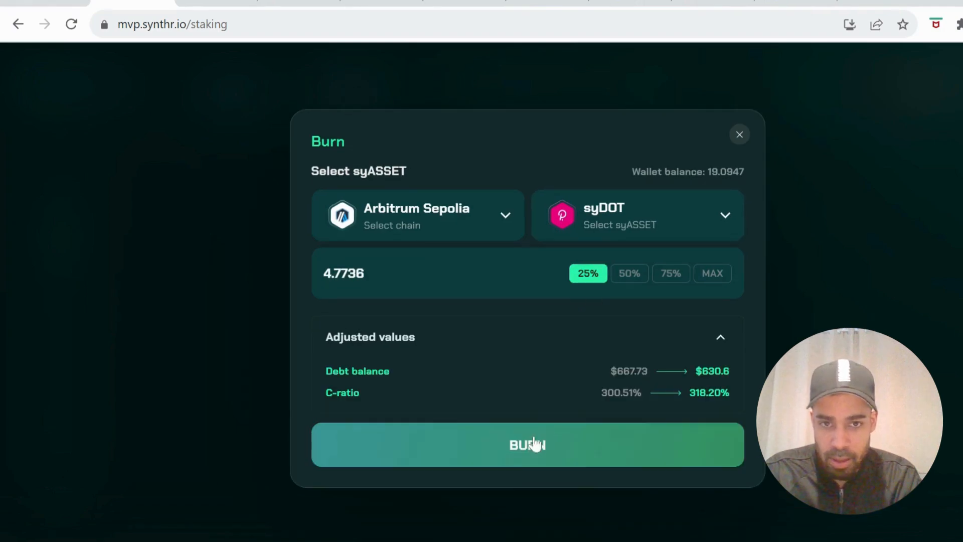
pyautogui.click(739, 134)
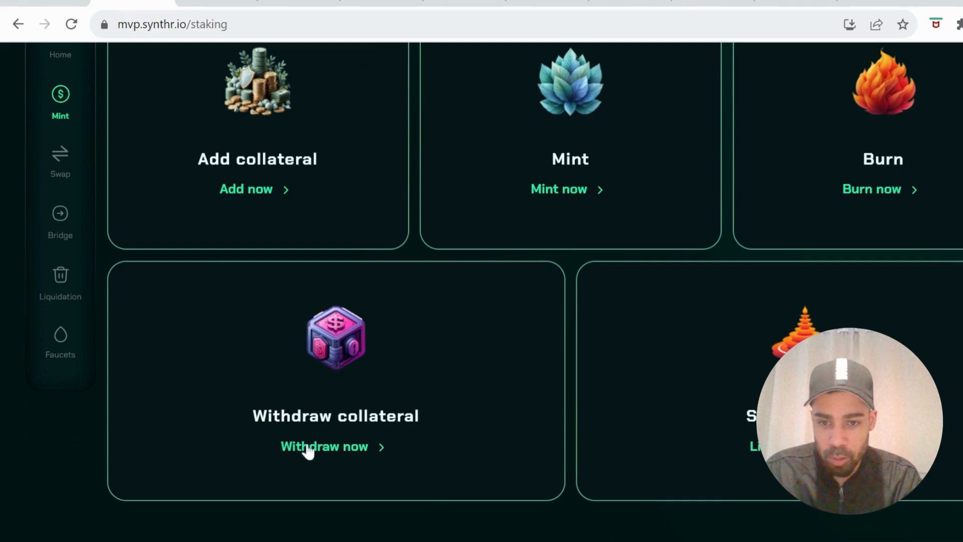
# Step: Withdraw 62.5 USDT, a quarter of the USDT collateral, projecting a 291.15% C-ratio
pyautogui.click(324, 446)
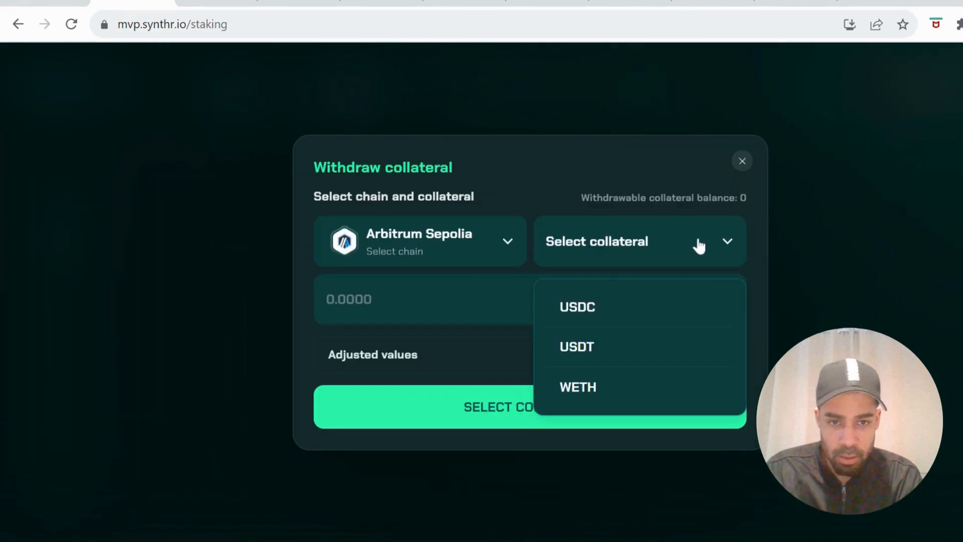
pyautogui.click(575, 346)
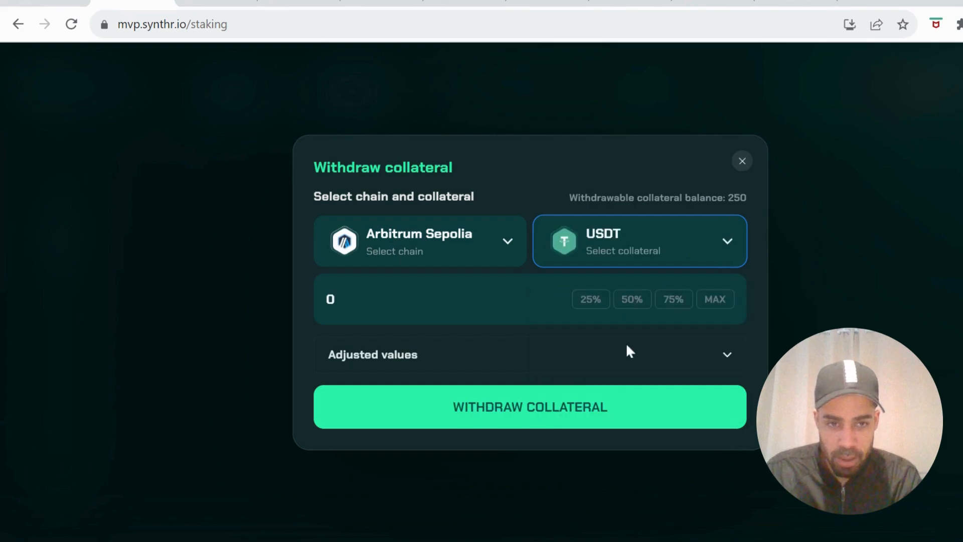
pyautogui.click(589, 298)
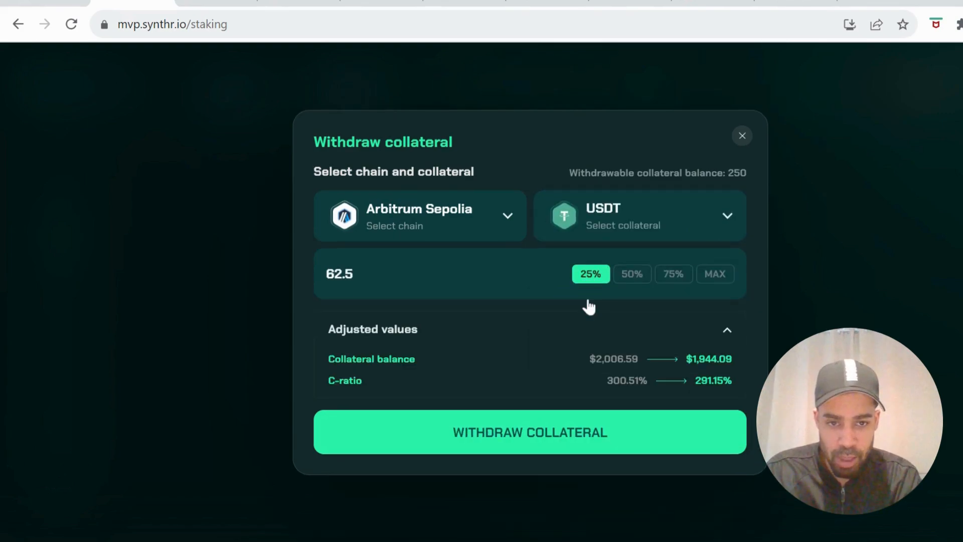
pyautogui.click(742, 136)
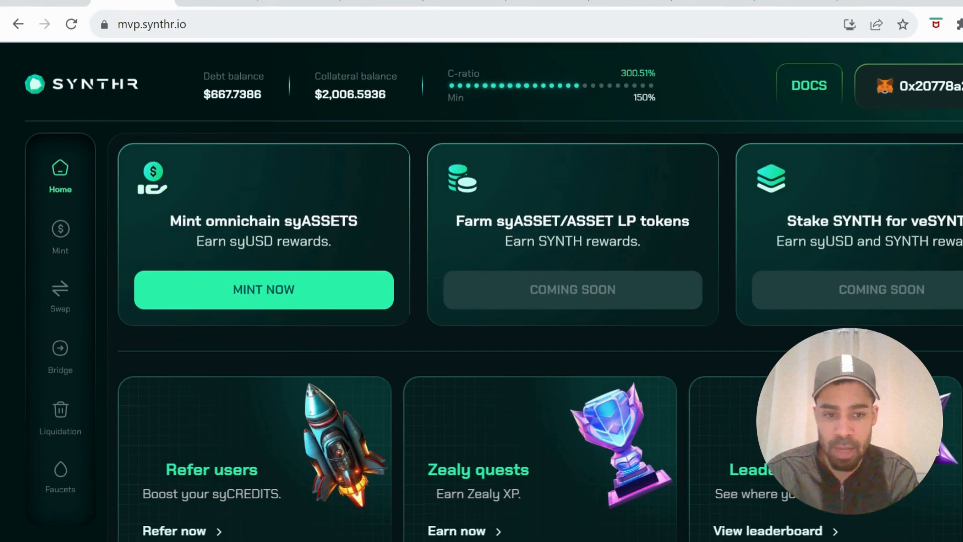
# Step: Scroll the dashboard to the syCREDITS panel: 9 transactions, 186 syCREDITS, per-action tiers
pyautogui.scroll(-3)
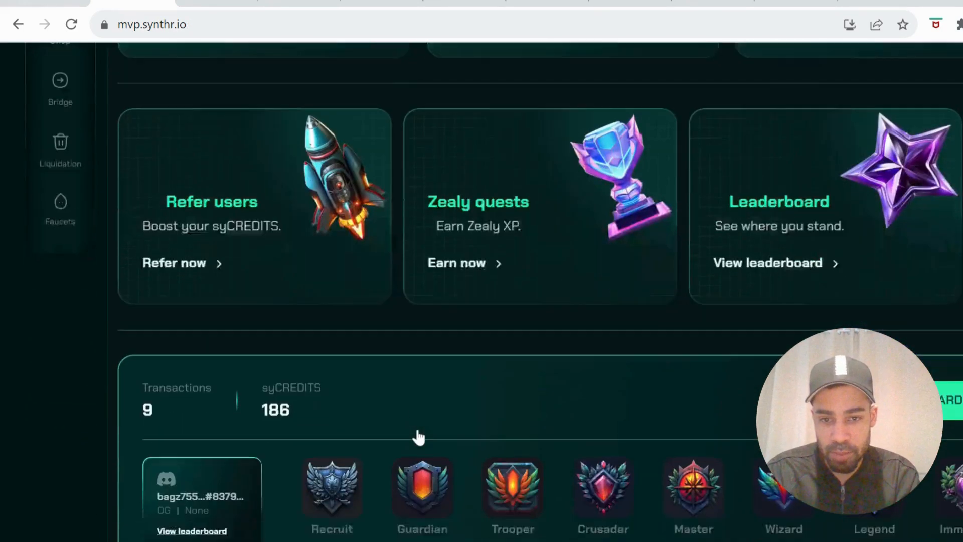
pyautogui.scroll(-3)
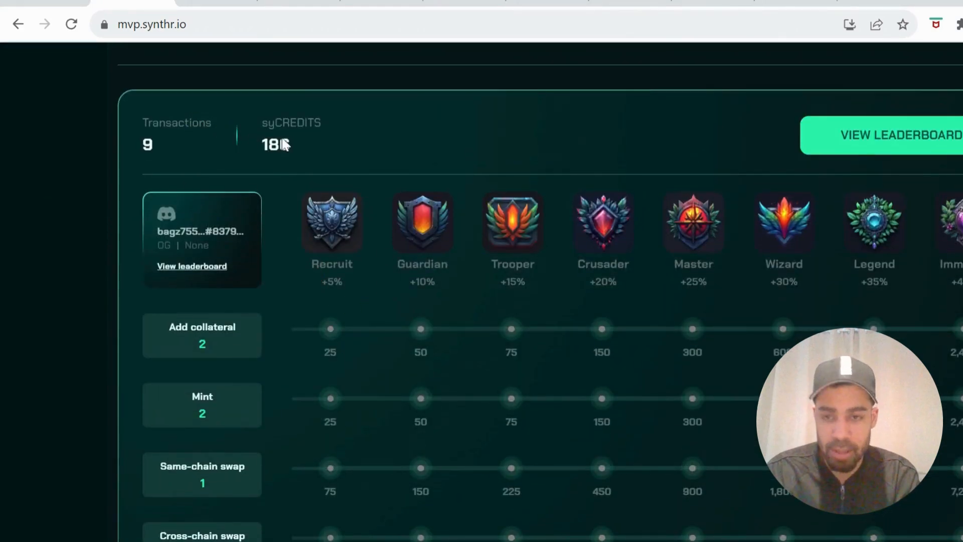
pyautogui.scroll(-3)
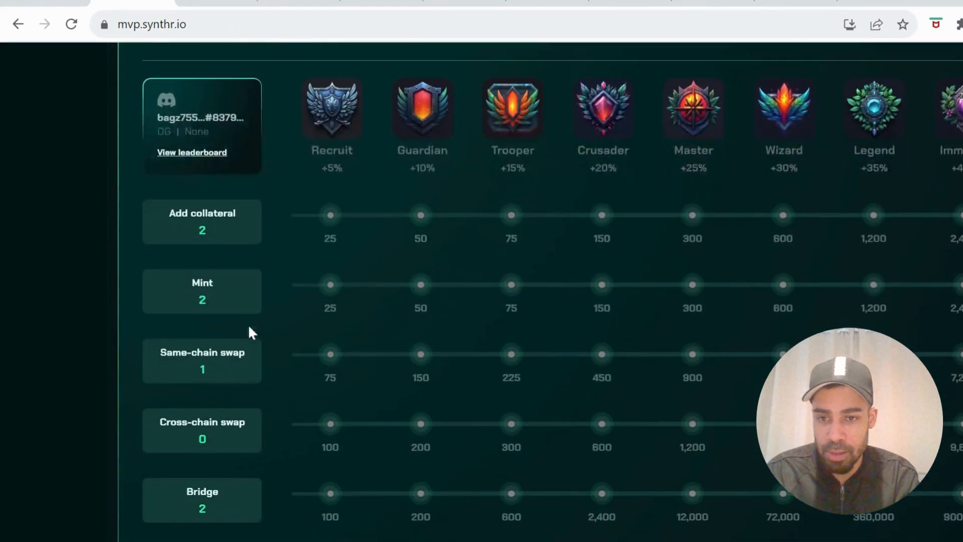
pyautogui.scroll(-3)
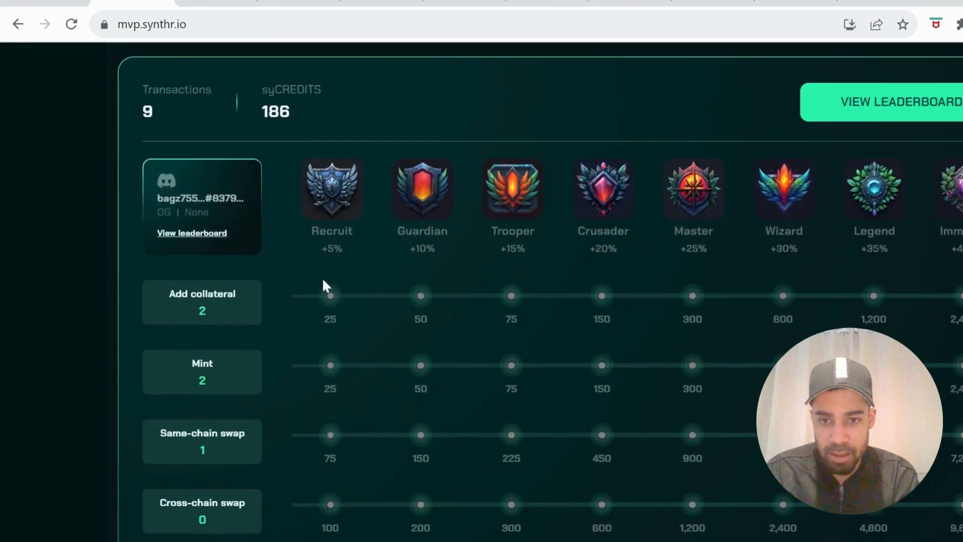
pyautogui.scroll(-3)
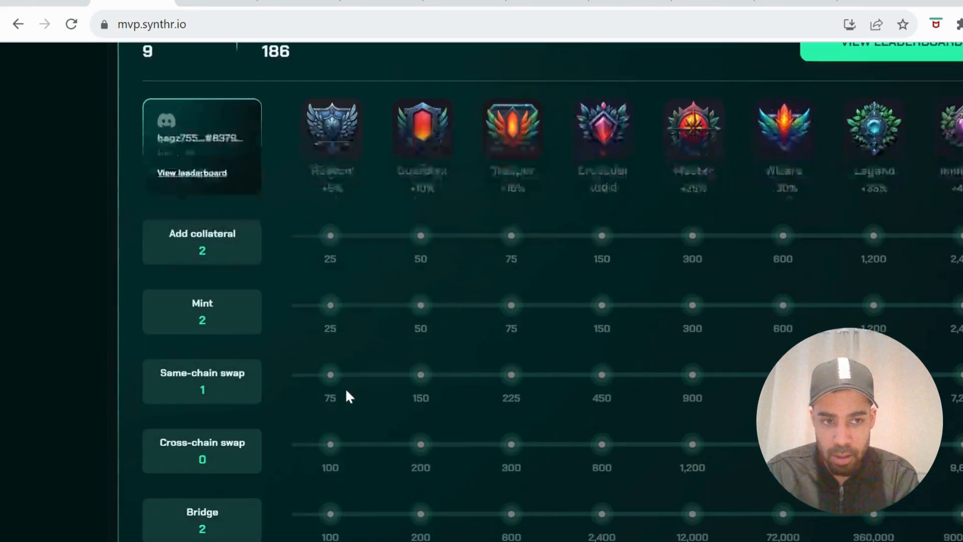
pyautogui.scroll(-3)
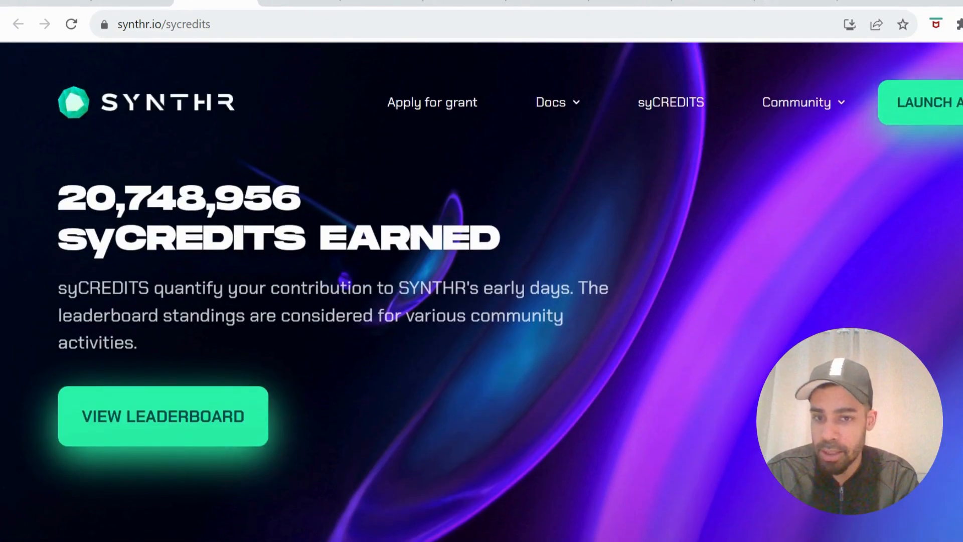
# Step: Scroll the public syCREDITS page to the leaderboard ranking users by credits and base rewards
pyautogui.scroll(-3)
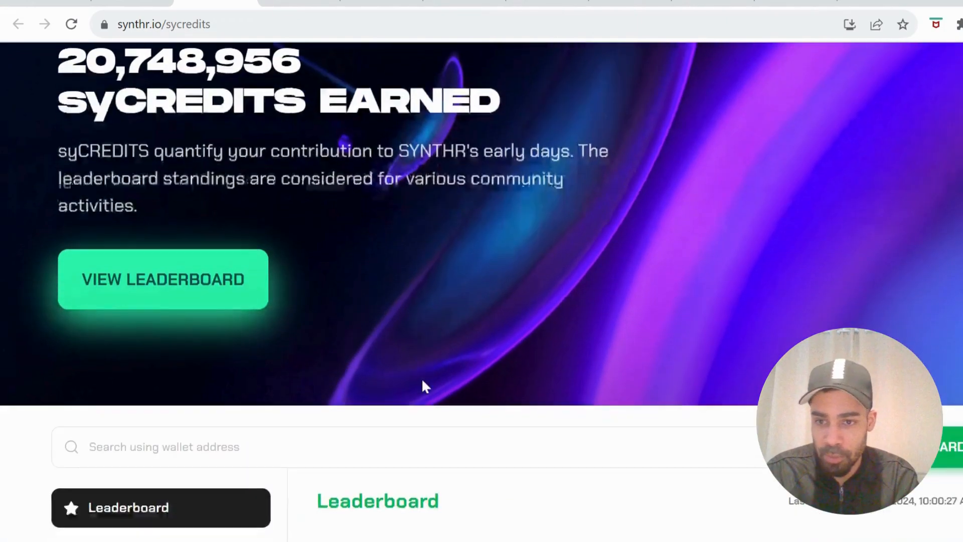
pyautogui.scroll(-3)
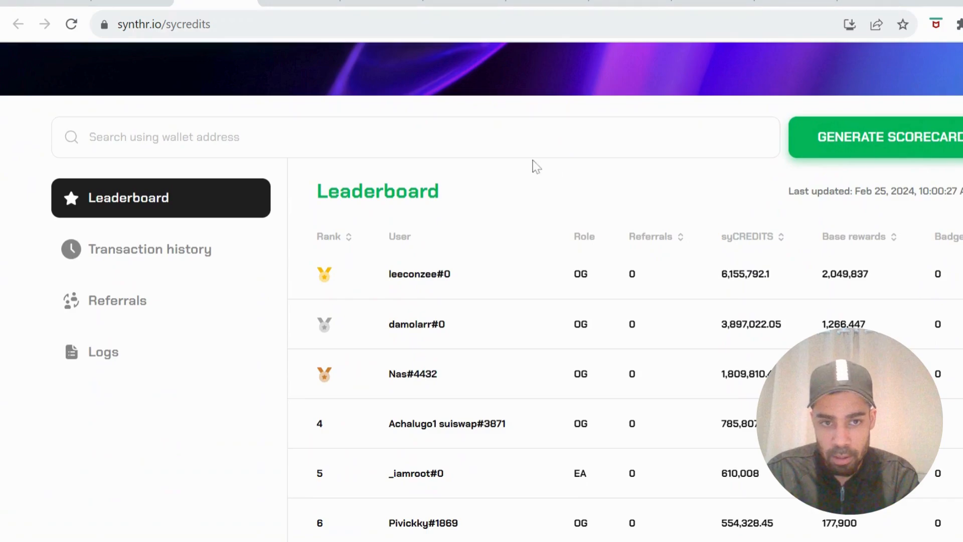
pyautogui.moveTo(676, 317)
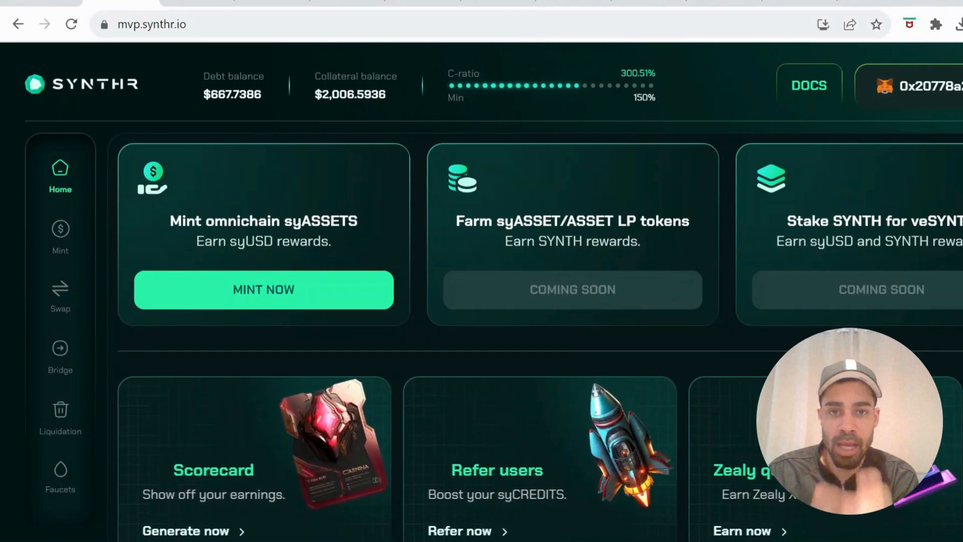
# Step: Scroll the app dashboard back to the panel with 9 transactions and 186 syCREDITS
pyautogui.scroll(-3)
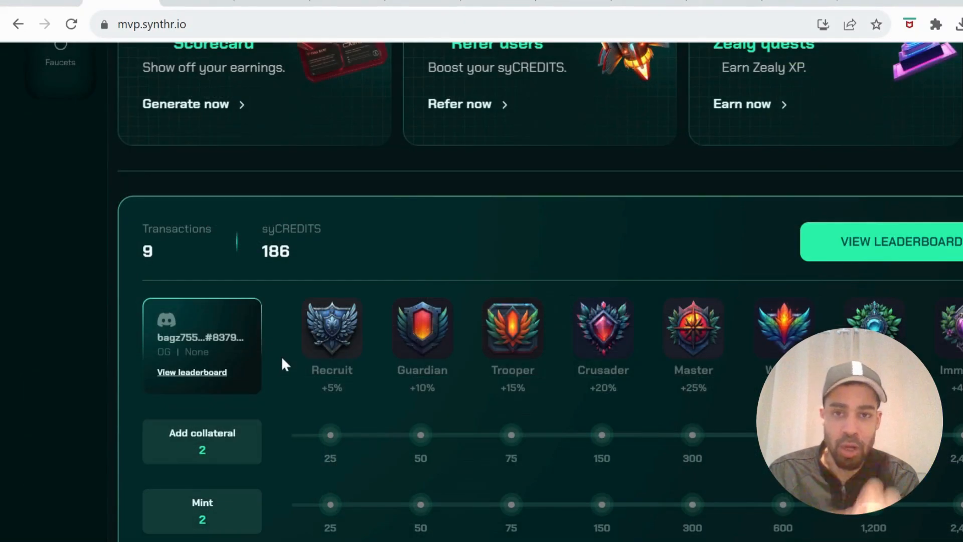